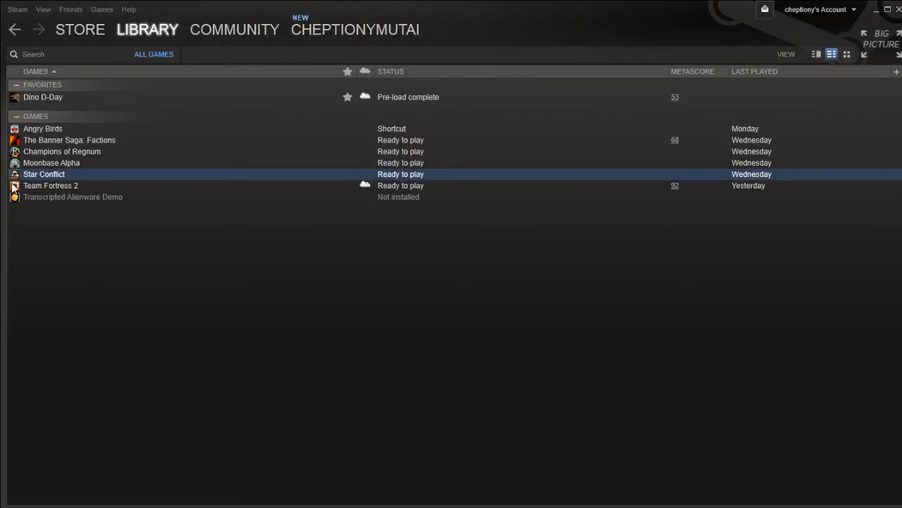
Launch Team Fortress 2 from the Steam library list.
double_click(51, 185)
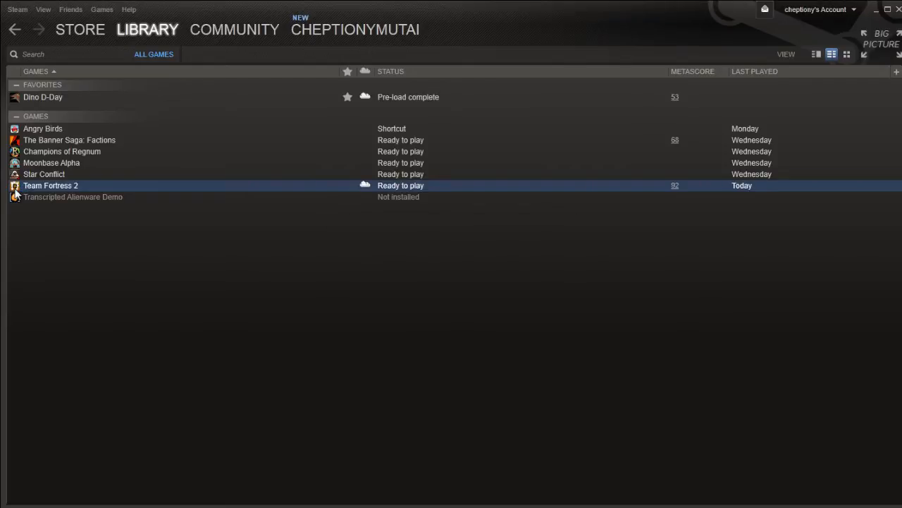
mouse_move(22, 223)
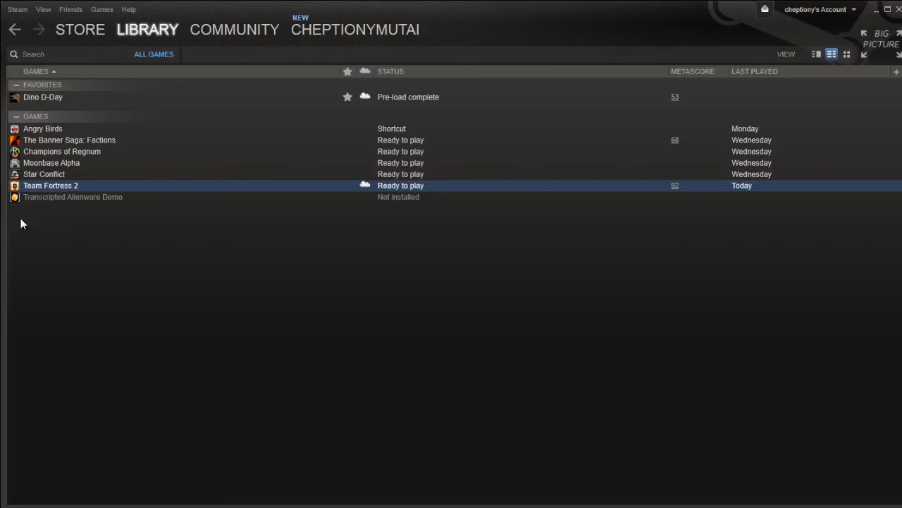
double_click(51, 185)
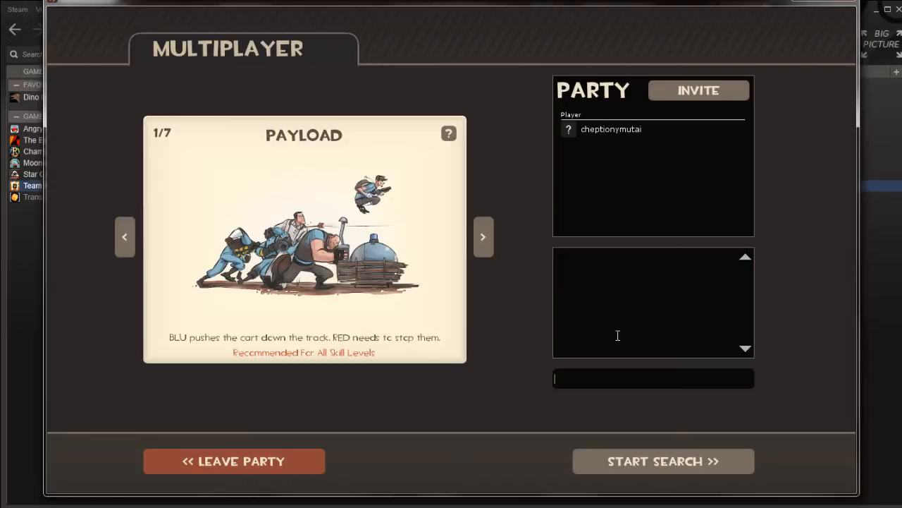
mouse_move(669, 133)
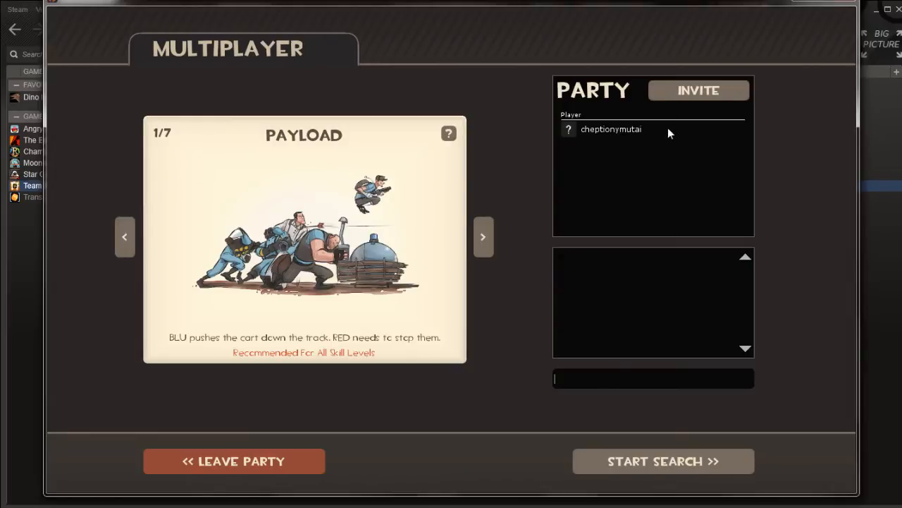
Open the friends invite overlay for the Team Fortress 2 party.
left_click(699, 91)
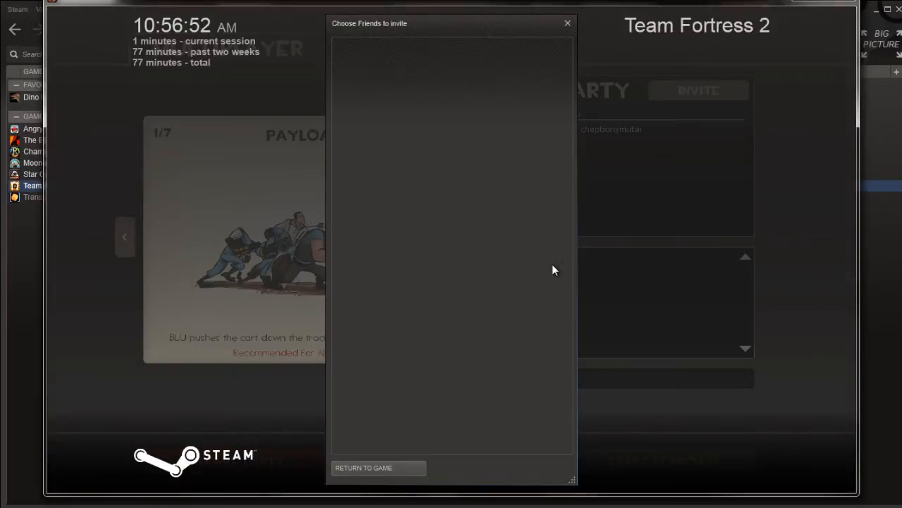
mouse_move(433, 19)
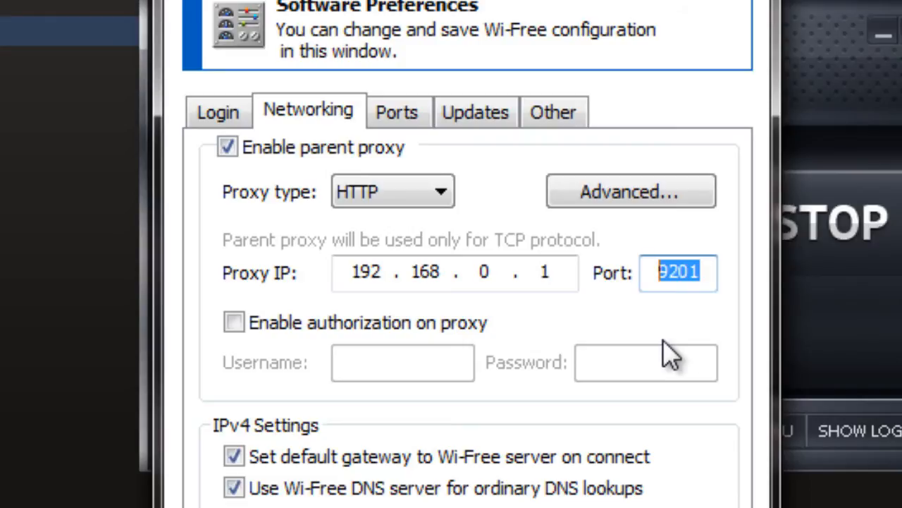
Finish the parent proxy at 192.168.0.1 port 9201 and show the UDP ports settings.
left_click(398, 111)
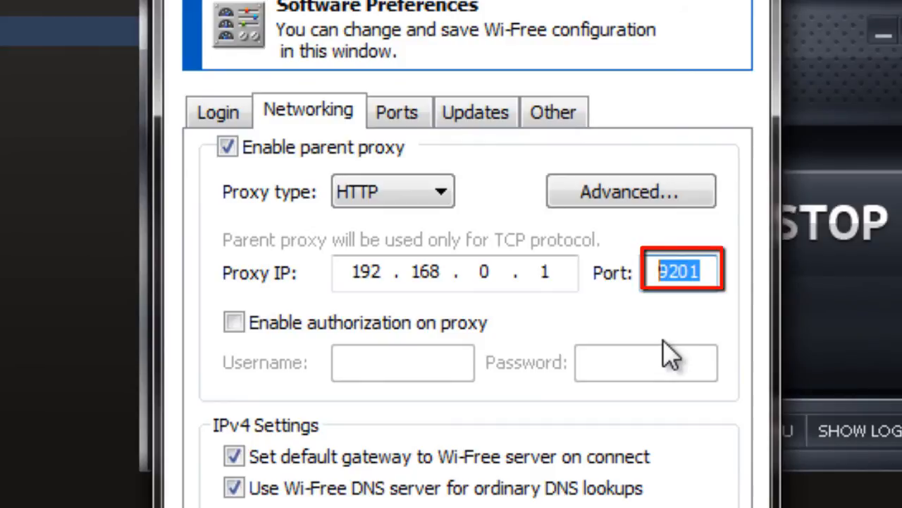
left_click(398, 111)
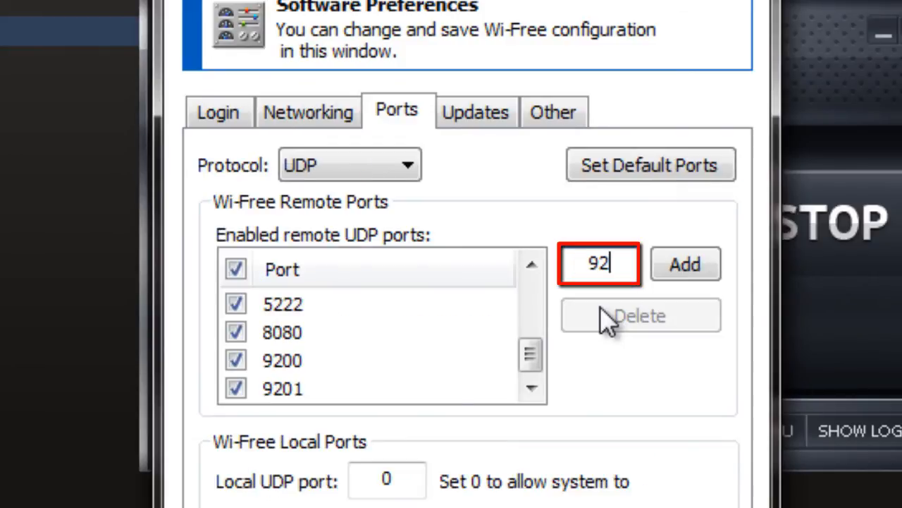
Edit the new UDP remote port number before adding it to the list.
key("Backspace")
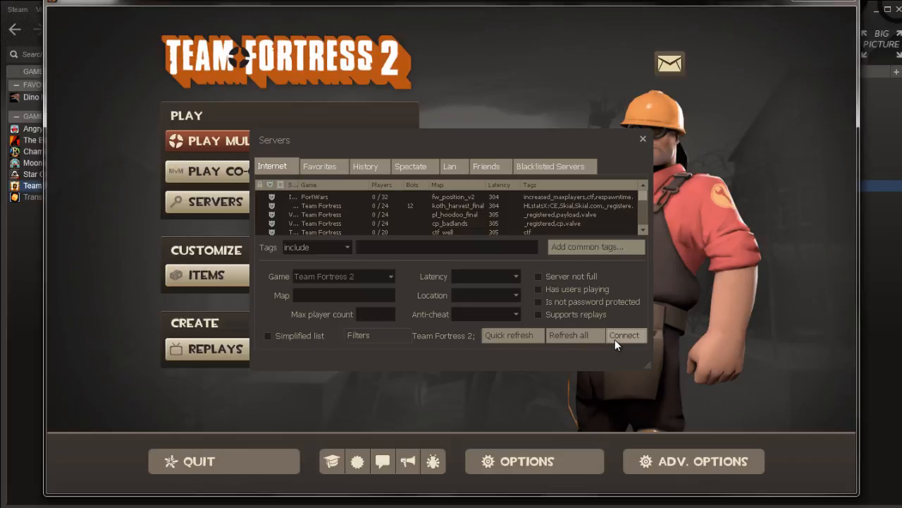
Connect to the chosen Internet server from the TF2 server browser.
left_click(625, 335)
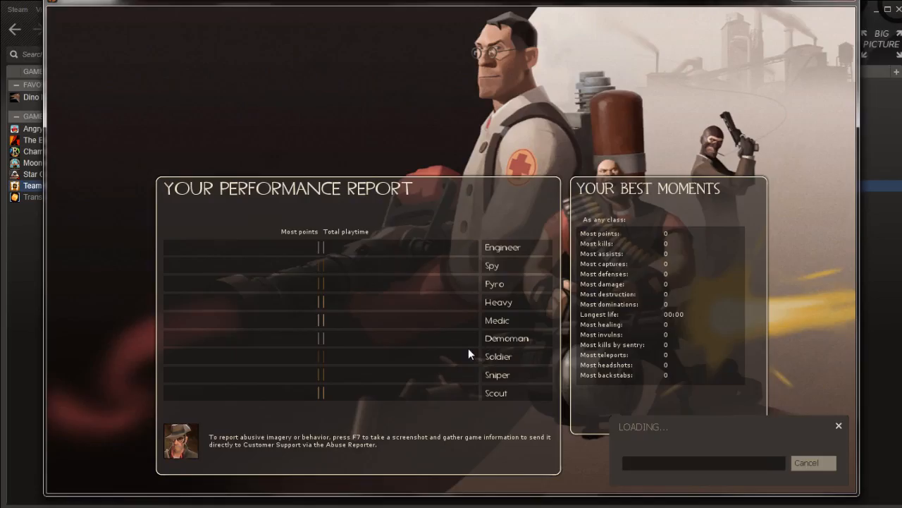